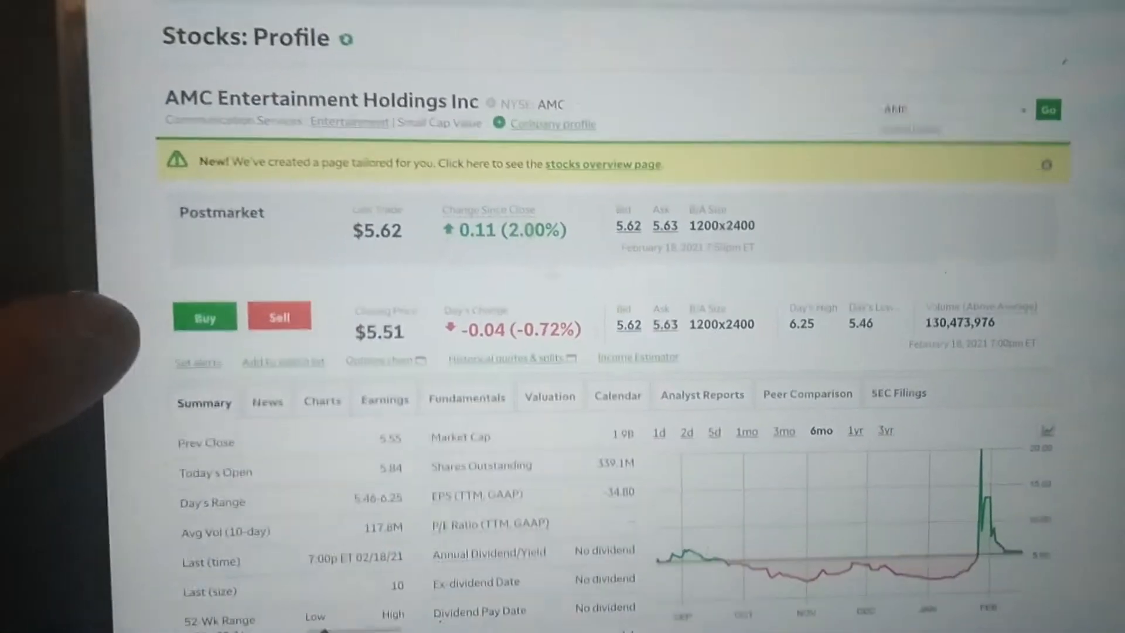
Step: Scroll down through AMC's summary quote figures toward the charts section
scroll("down", 3)
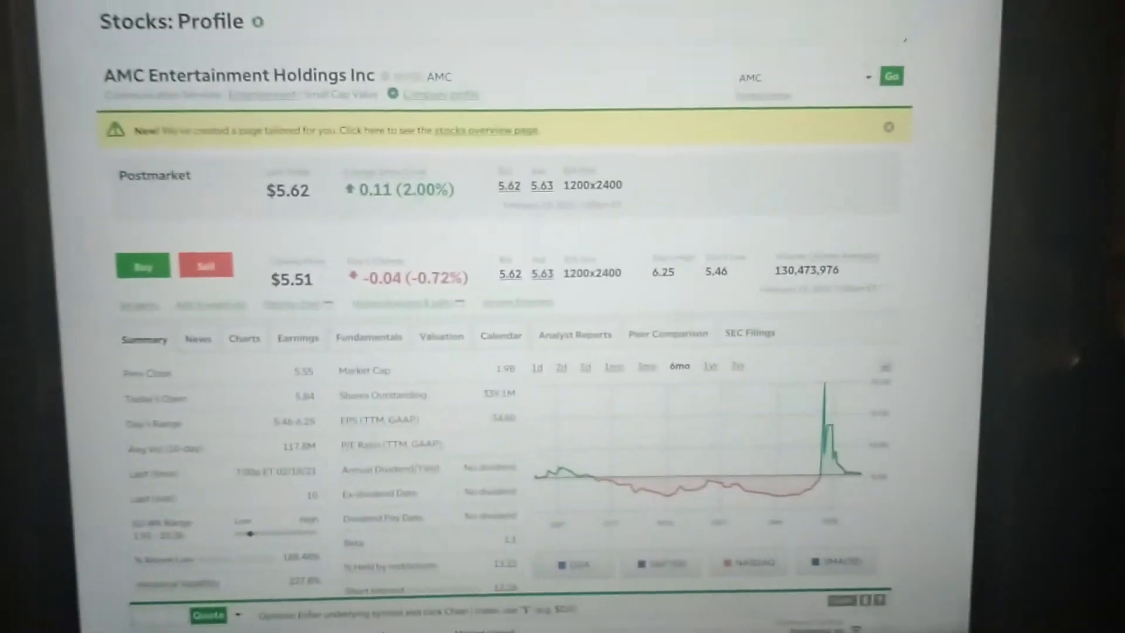
scroll("down", 3)
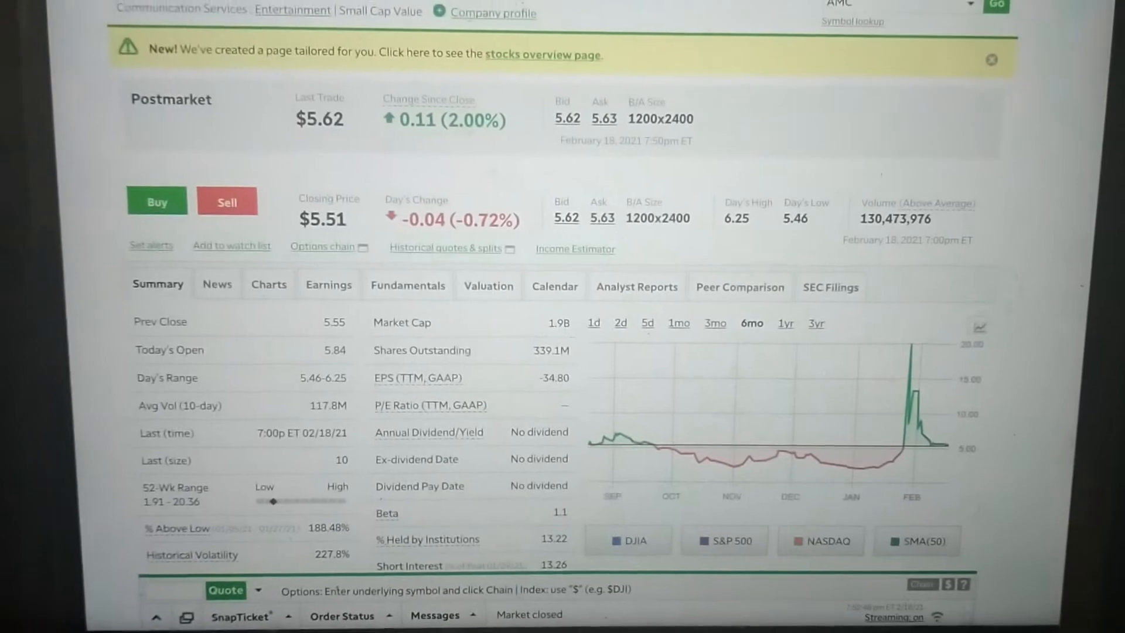
scroll("down", 3)
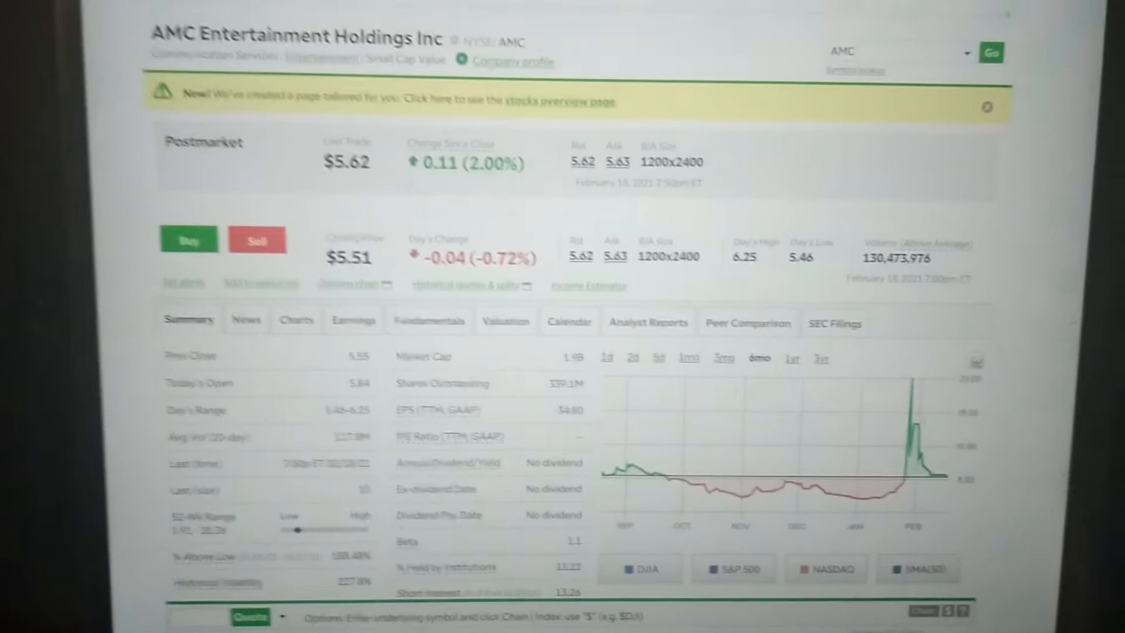
scroll("down", 3)
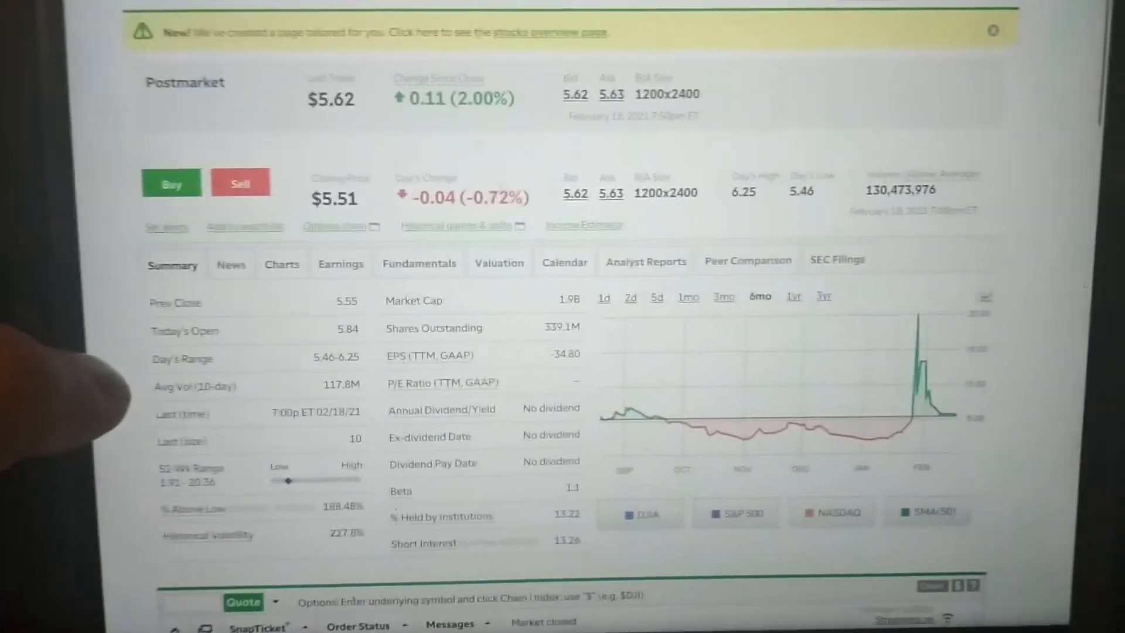
scroll("down", 3)
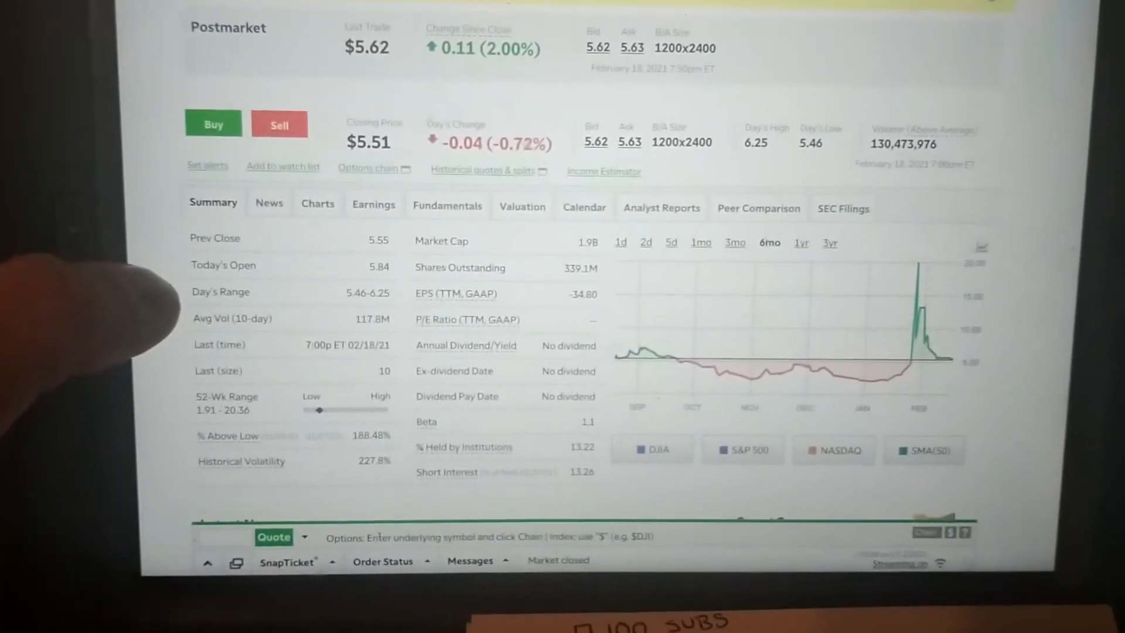
scroll("down", 3)
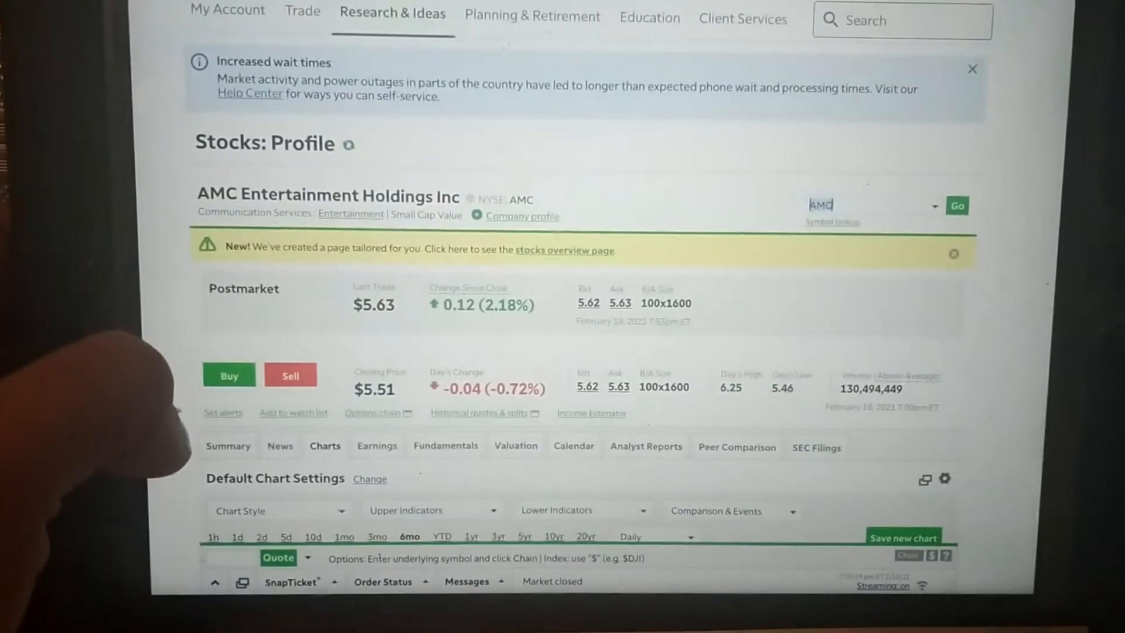
Step: Scroll down to view AMC's 1-day, 5-minute chart with PC(20), volume profile and BOLL(20,2)
scroll("down", 3)
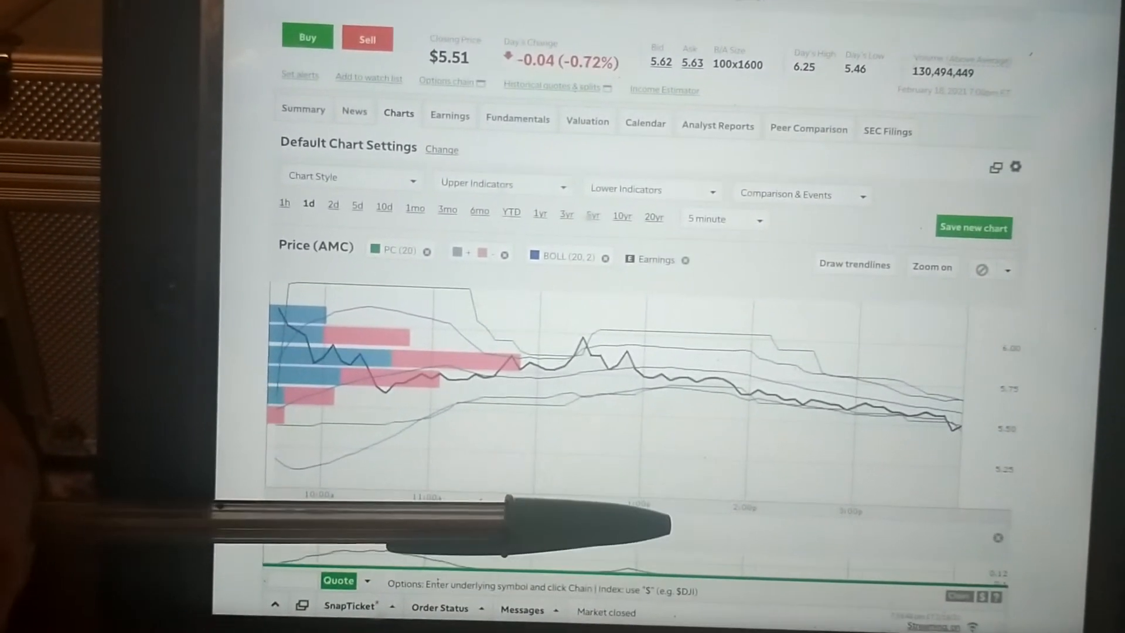
Step: Switch the AMC chart to the 5d range at 30-minute frequency
scroll("down", 3)
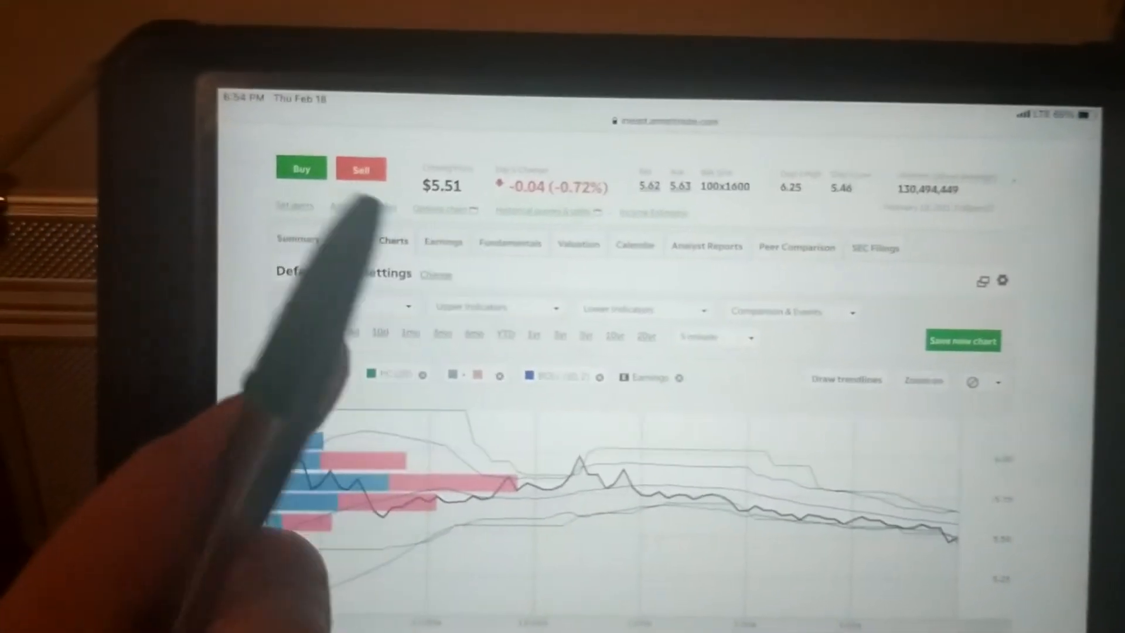
left_click(313, 314)
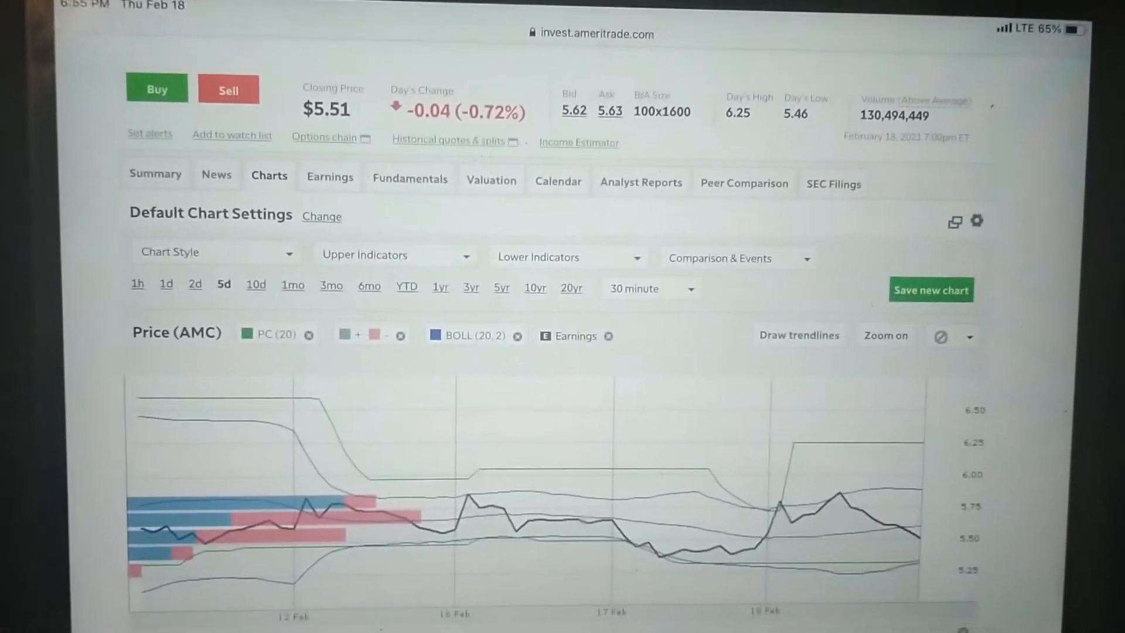
scroll("down", 3)
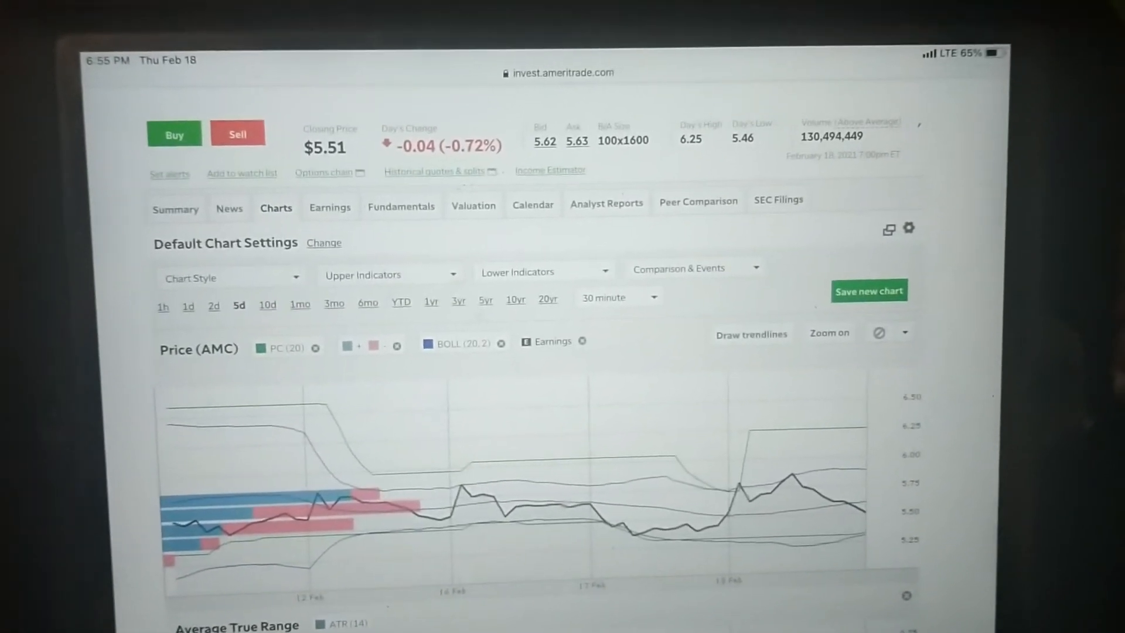
scroll("down", 3)
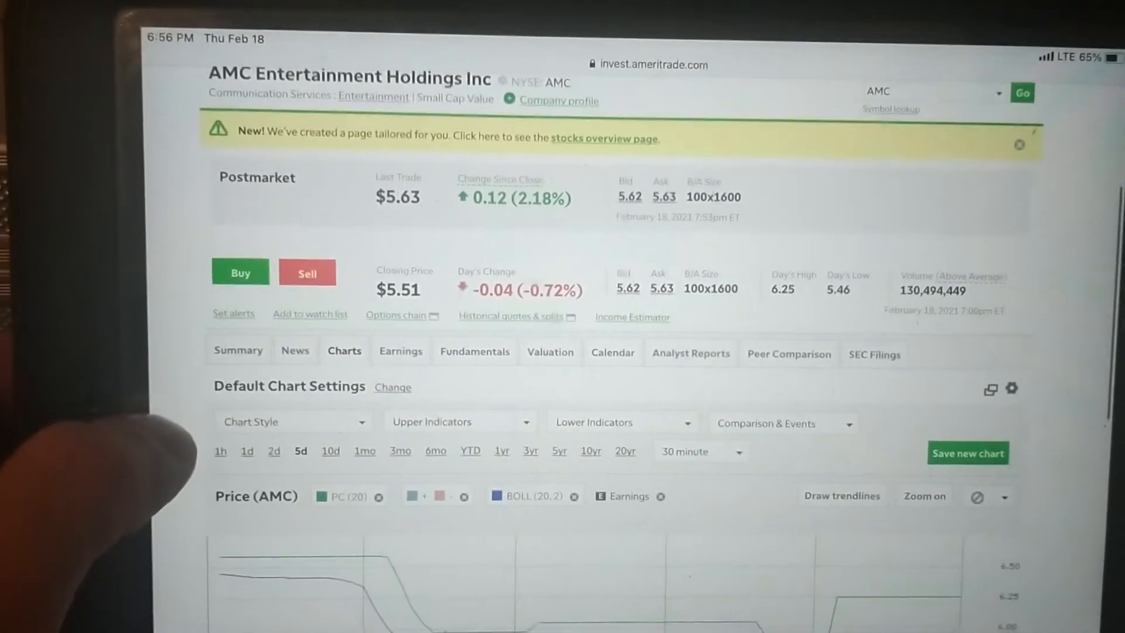
scroll("down", 3)
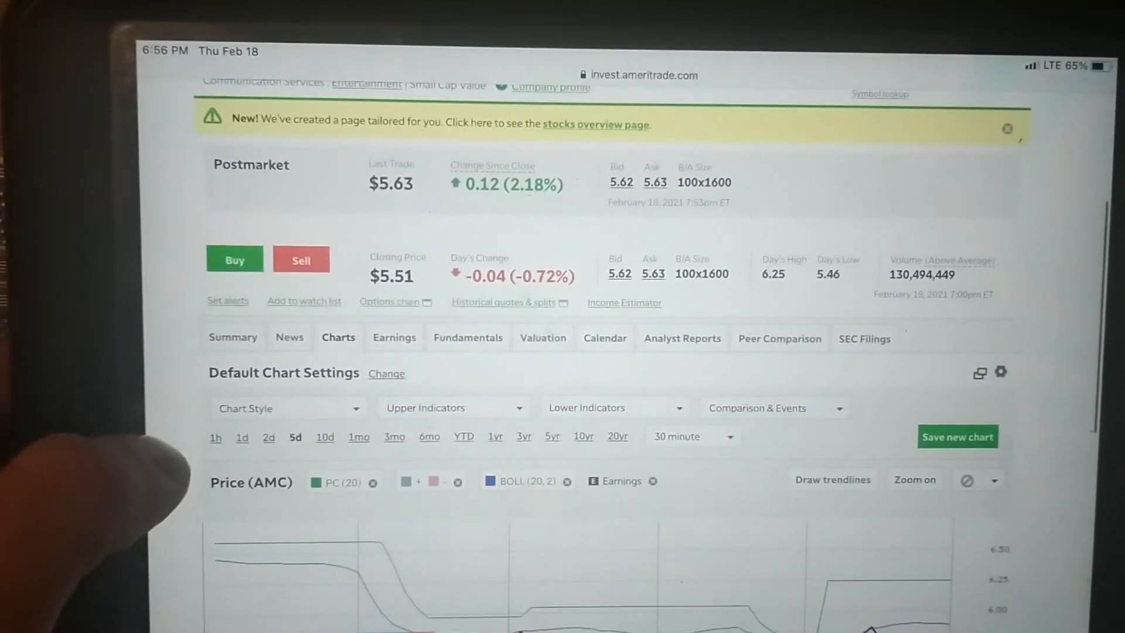